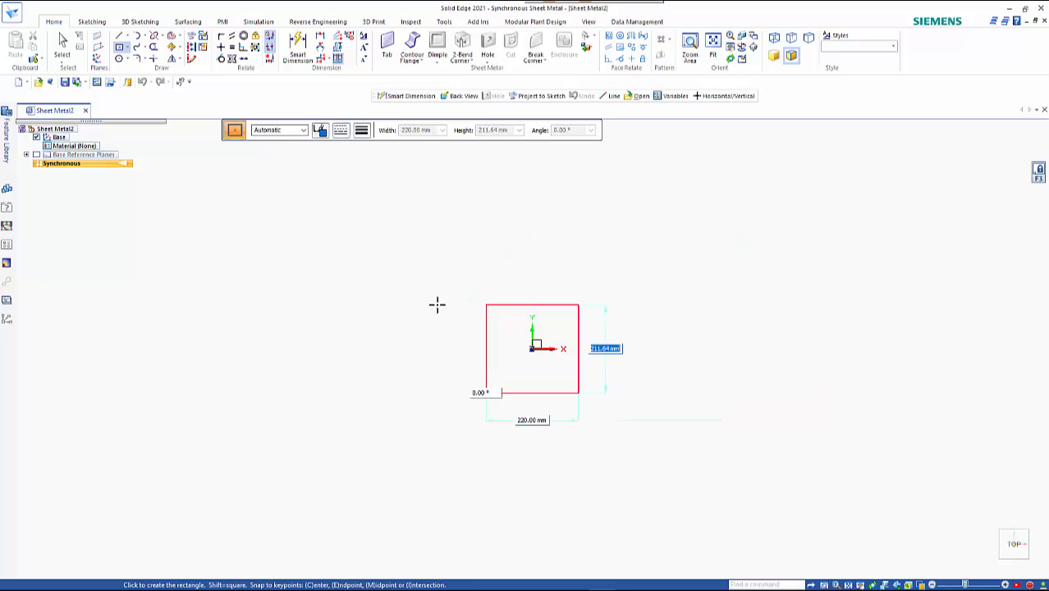
Step: Create the base Tab from a rectangle dimensioned 140.00 on the base plane
text(140.00)
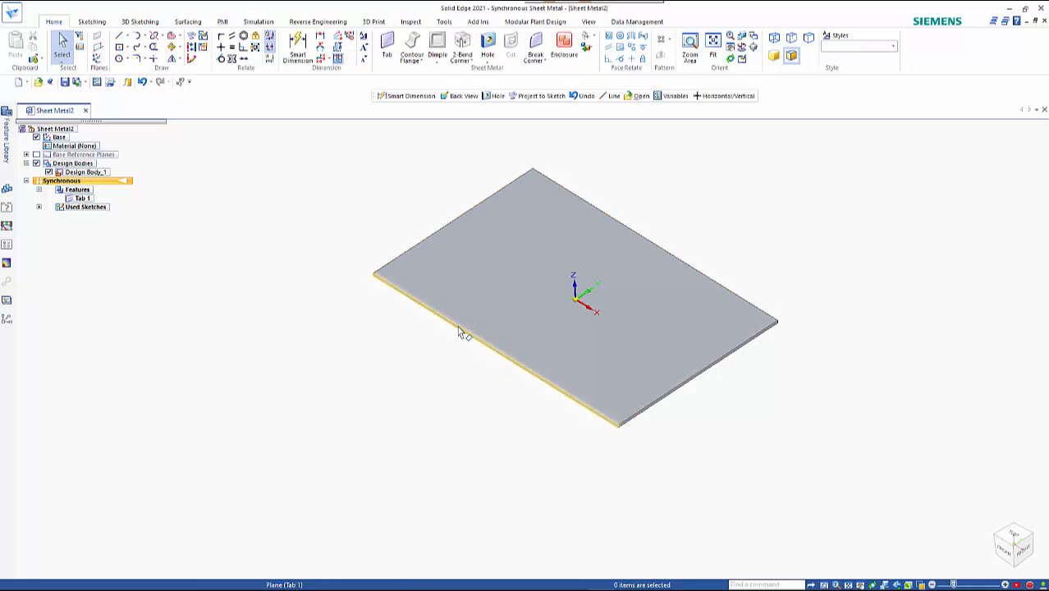
Step: Add a 50-high vertical flange along the plate's long edge
click(458, 331)
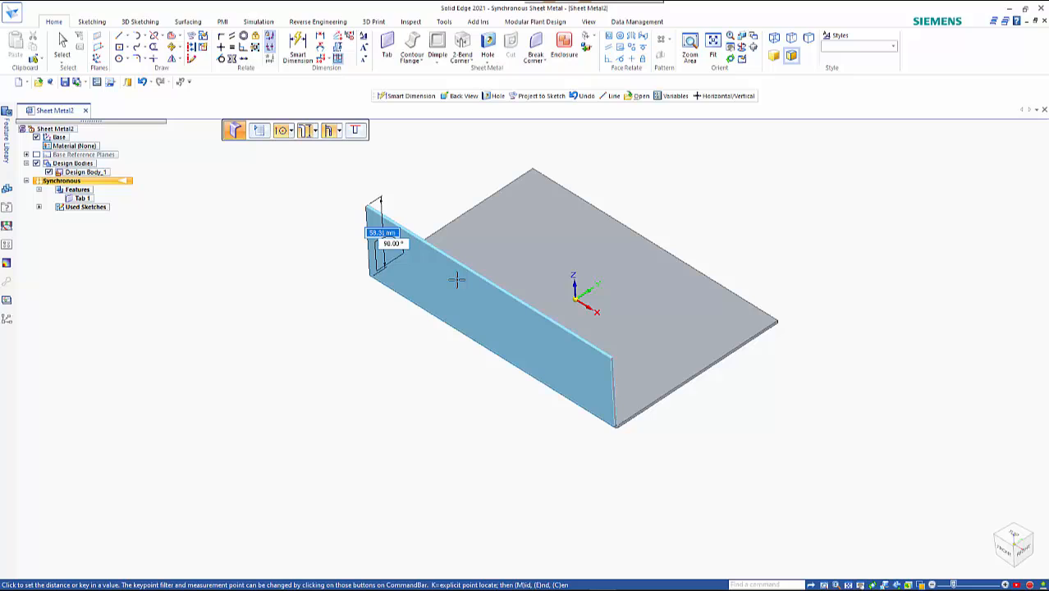
text(50)
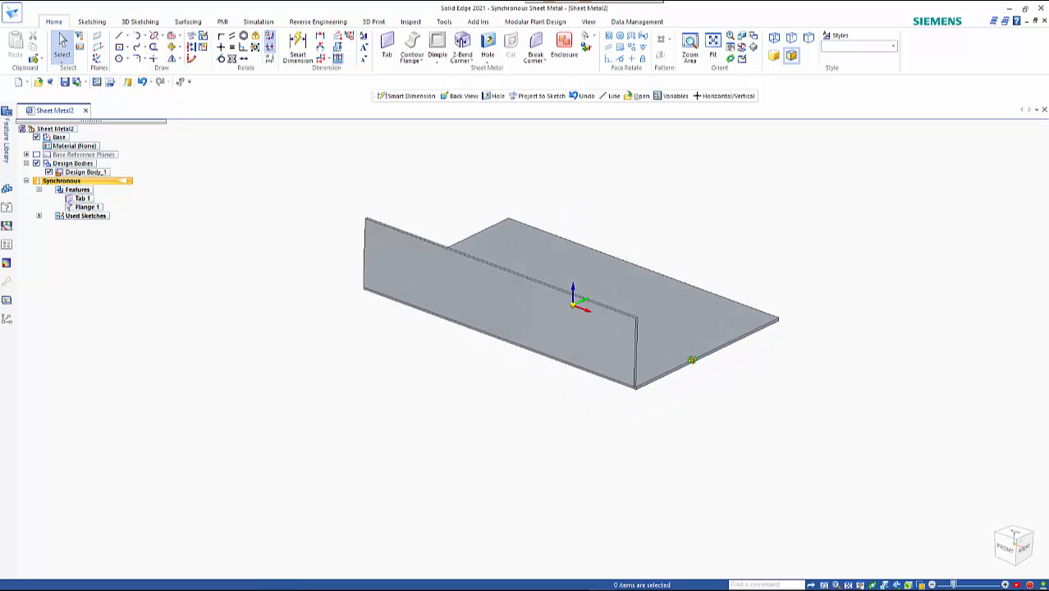
mouse_move(703, 362)
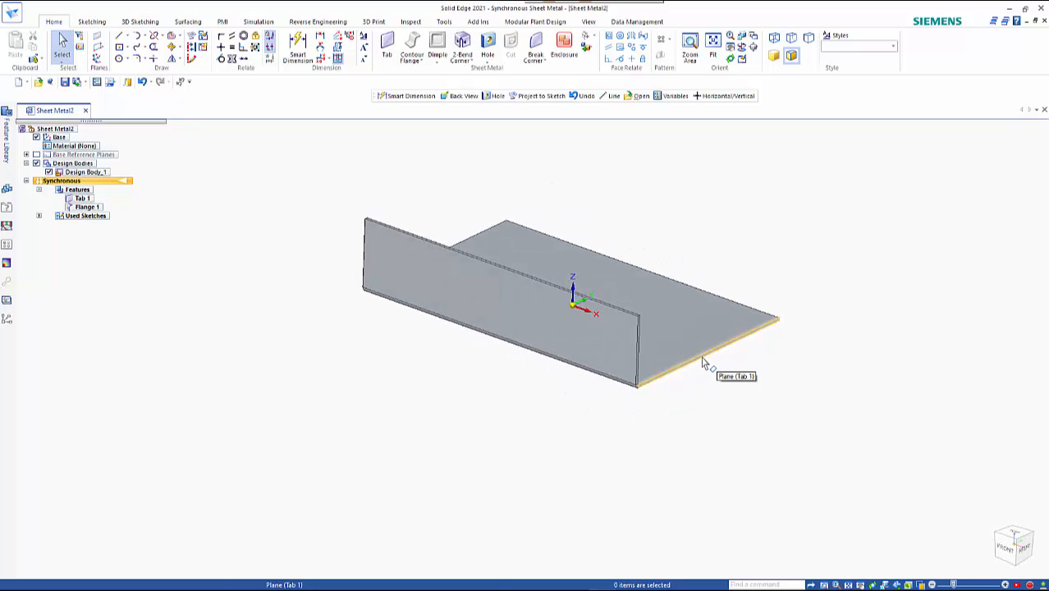
Step: Add an outward-angled flange on the opposite long edge with values 135 and 115
click(703, 353)
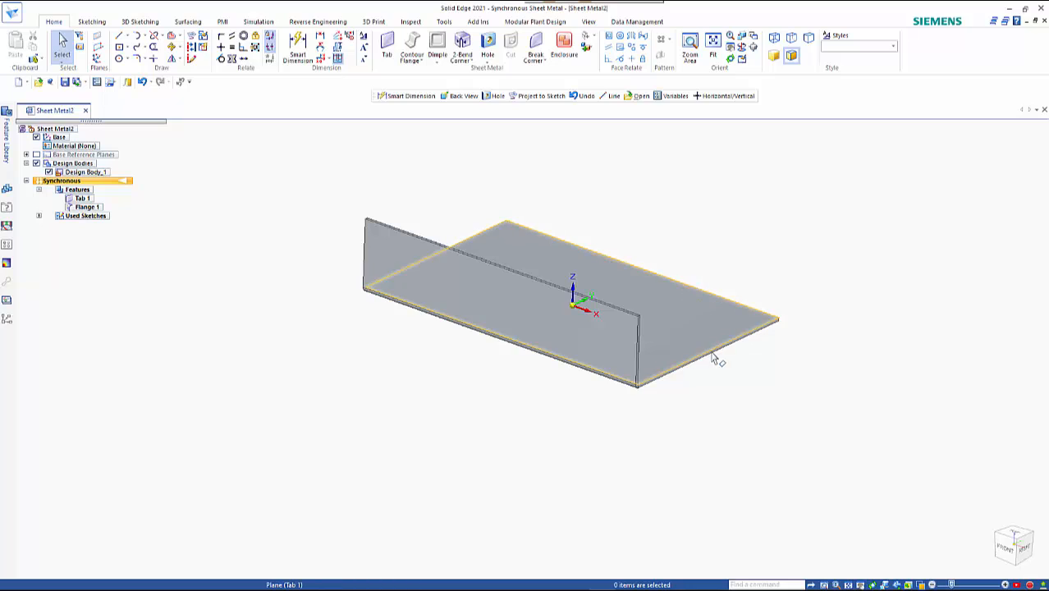
click(714, 347)
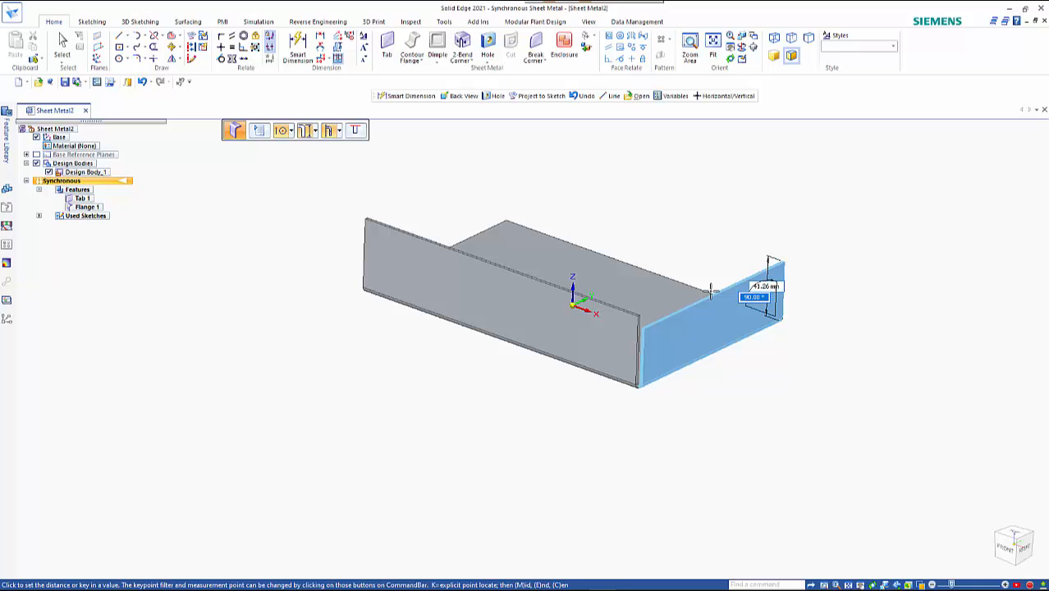
text(135)
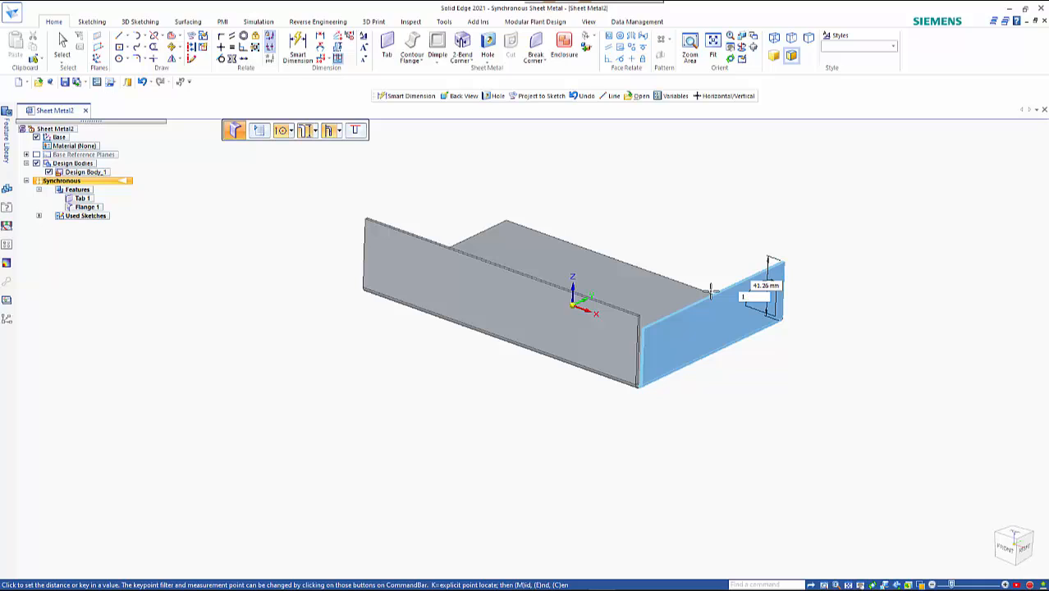
text(115)
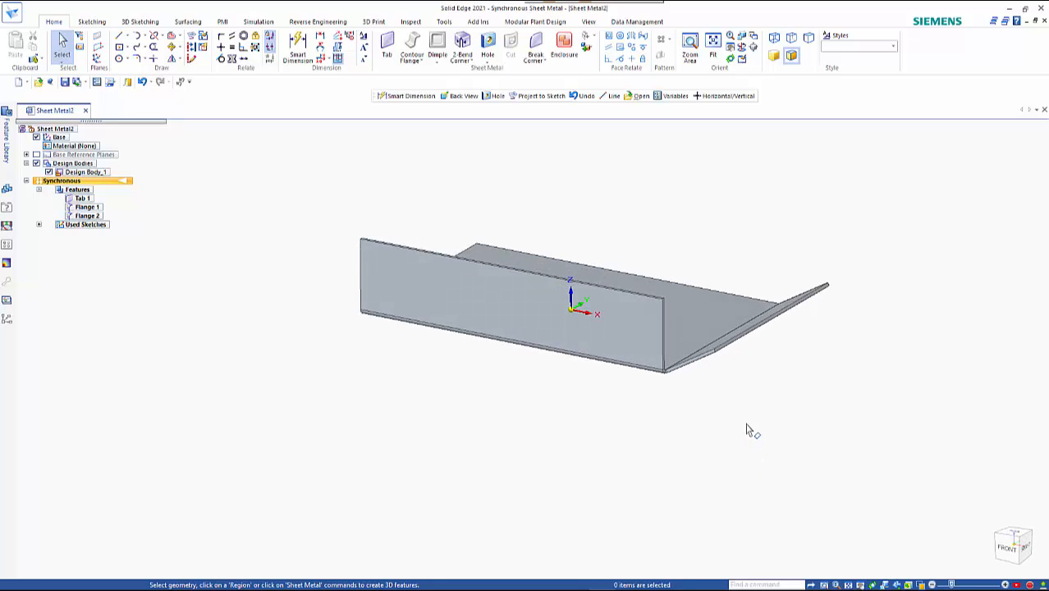
mouse_move(737, 352)
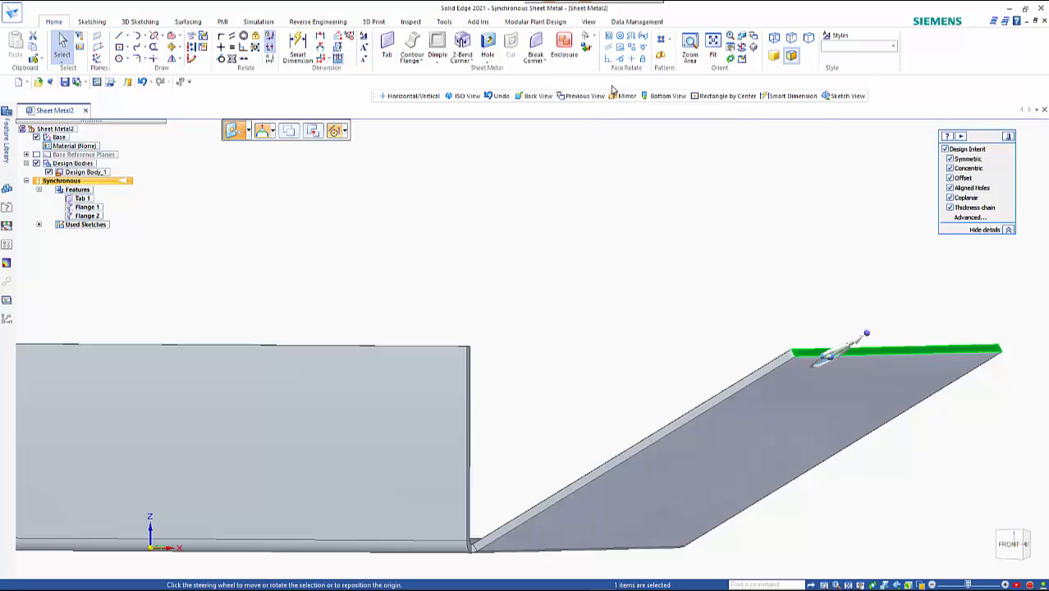
mouse_move(630, 59)
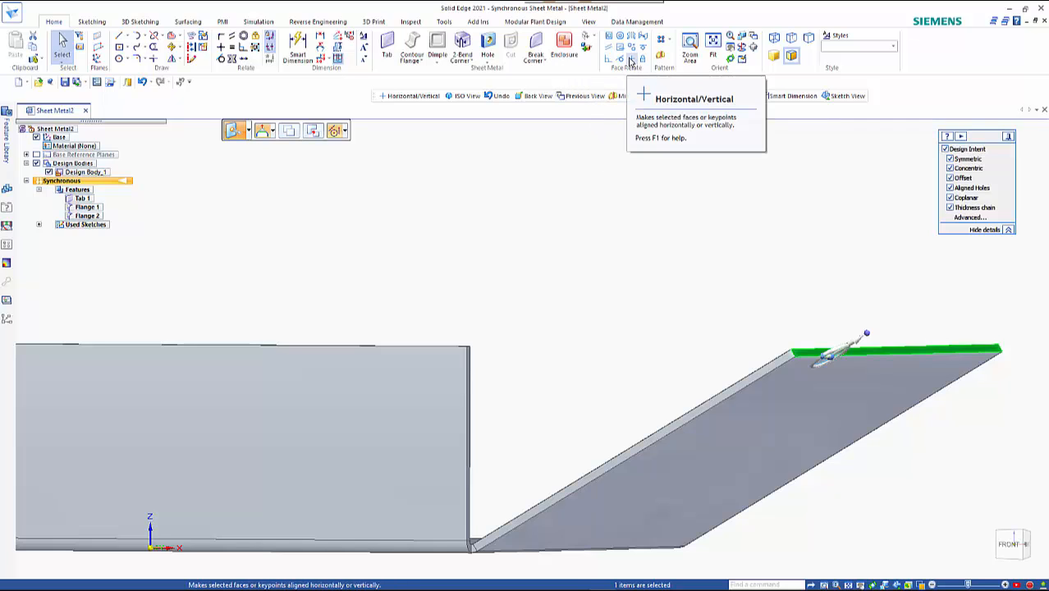
Step: Apply a Horizontal/Vertical relationship to the angled flange's outer edge
click(641, 59)
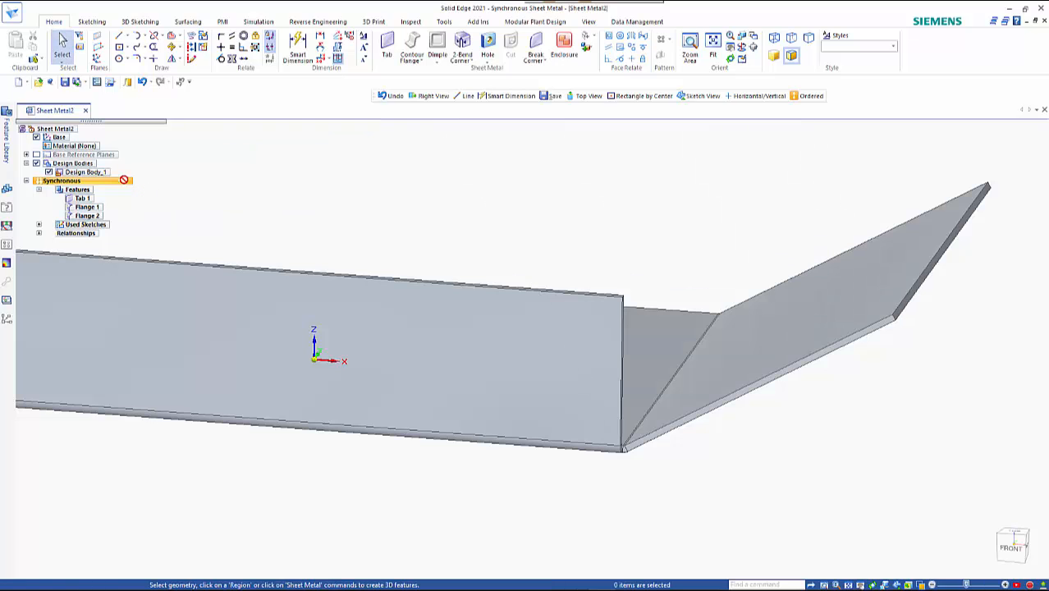
Step: Transition the part from Synchronous to Ordered and select the angled flange's bend edge
right_click(69, 181)
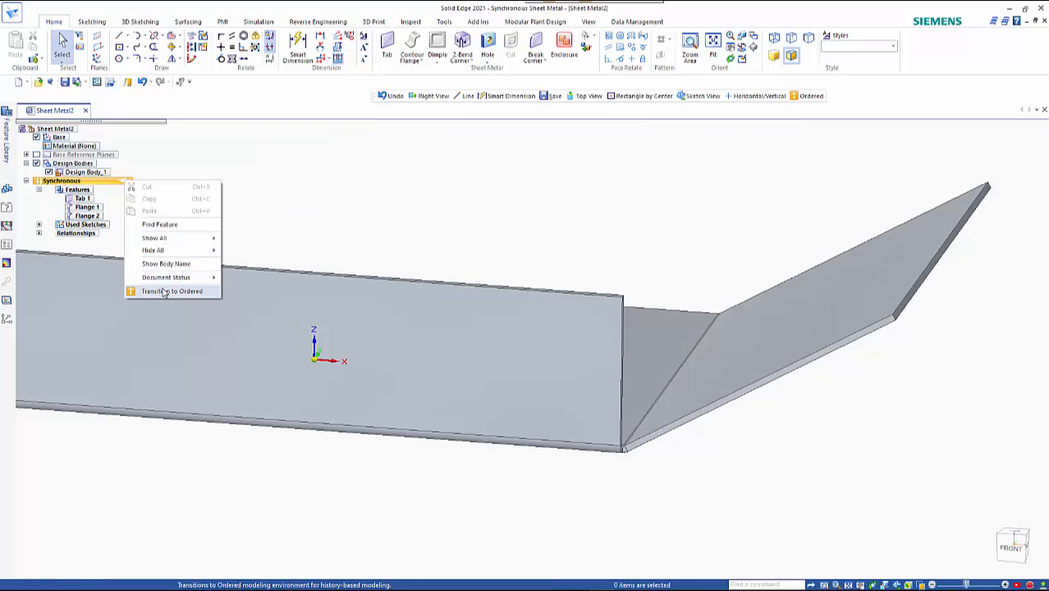
click(173, 292)
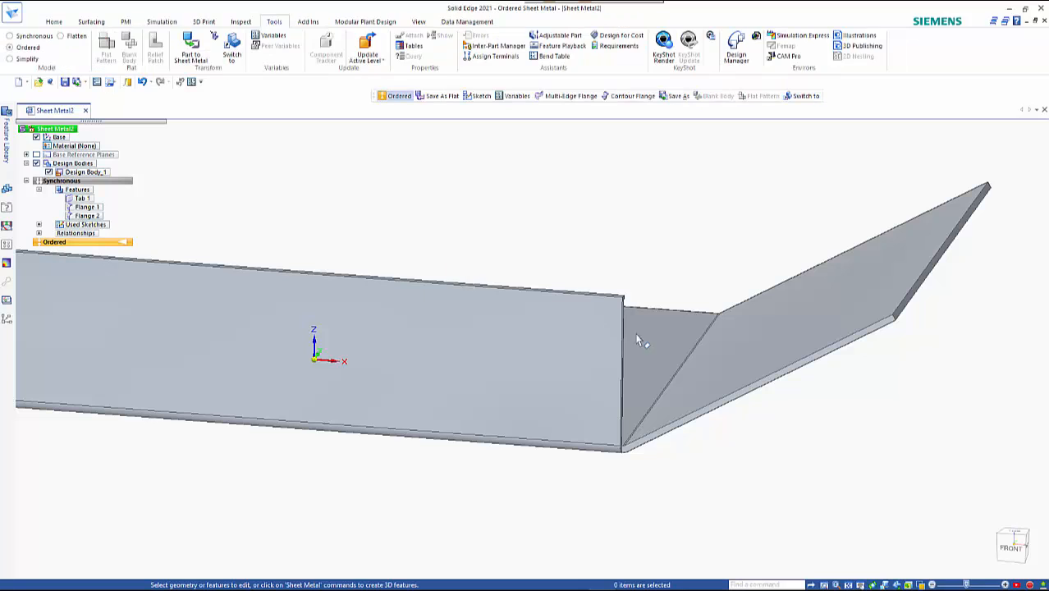
click(746, 394)
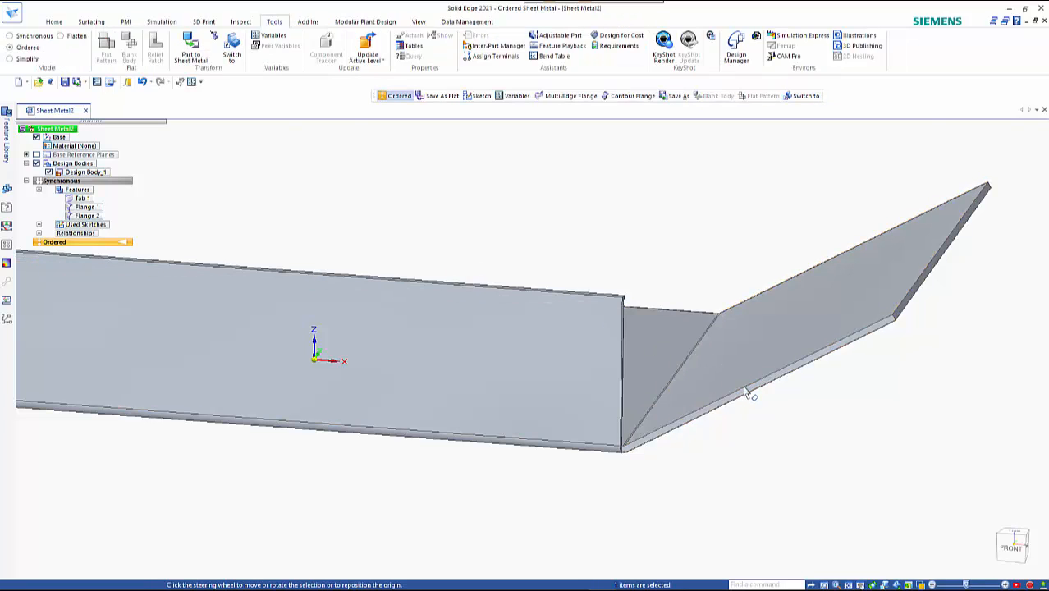
click(745, 395)
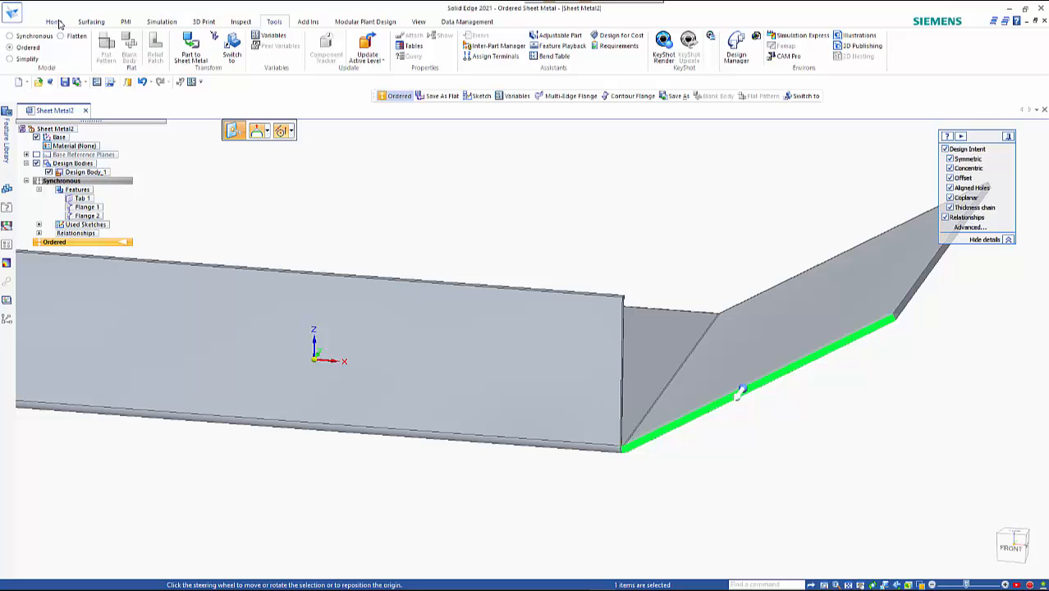
Step: Start a Flange from the Home commands on the selected bend edge
click(53, 18)
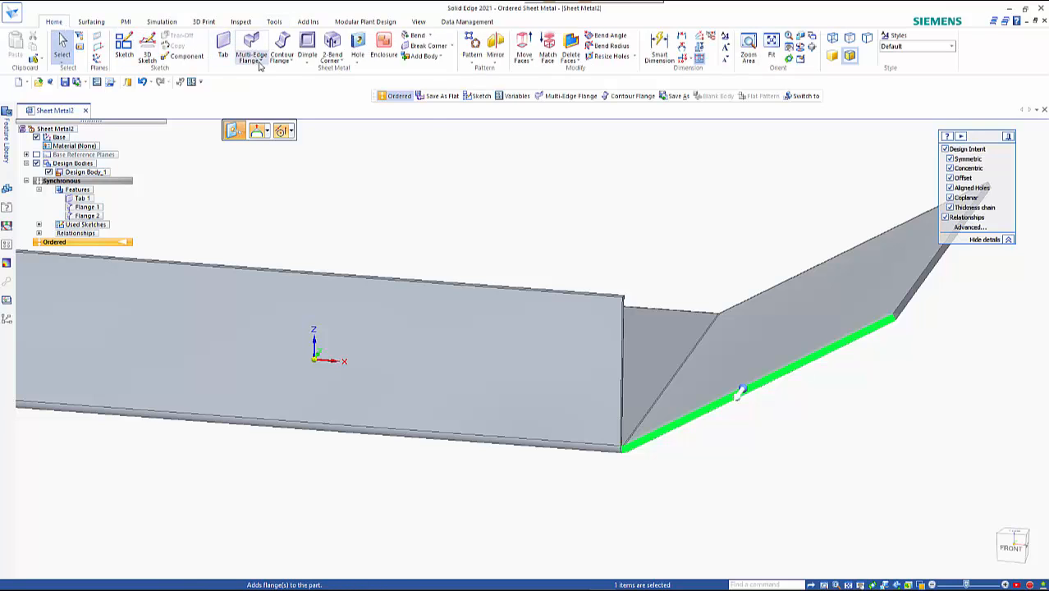
click(745, 391)
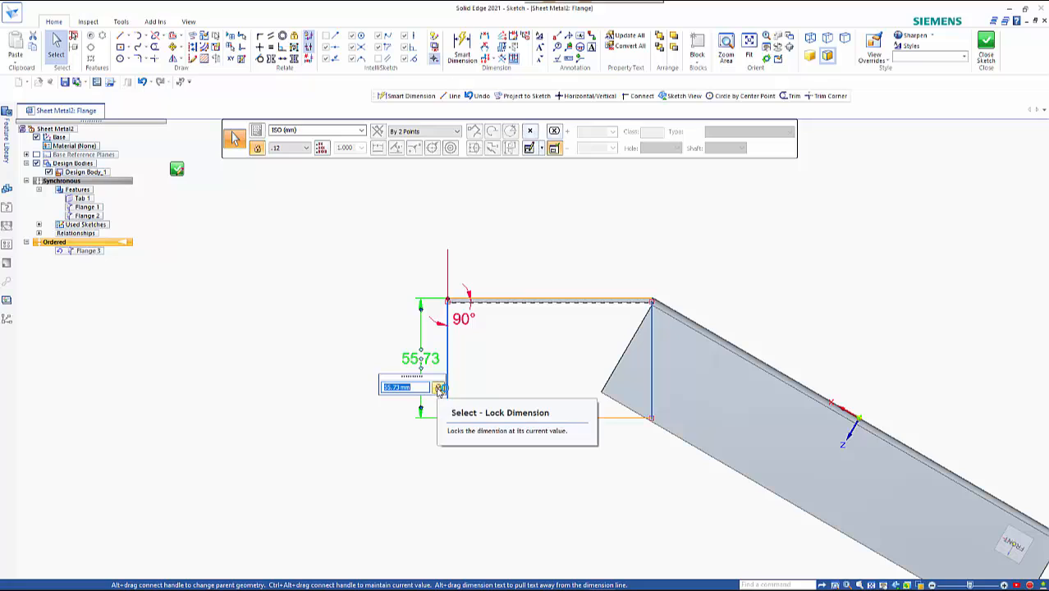
mouse_move(519, 378)
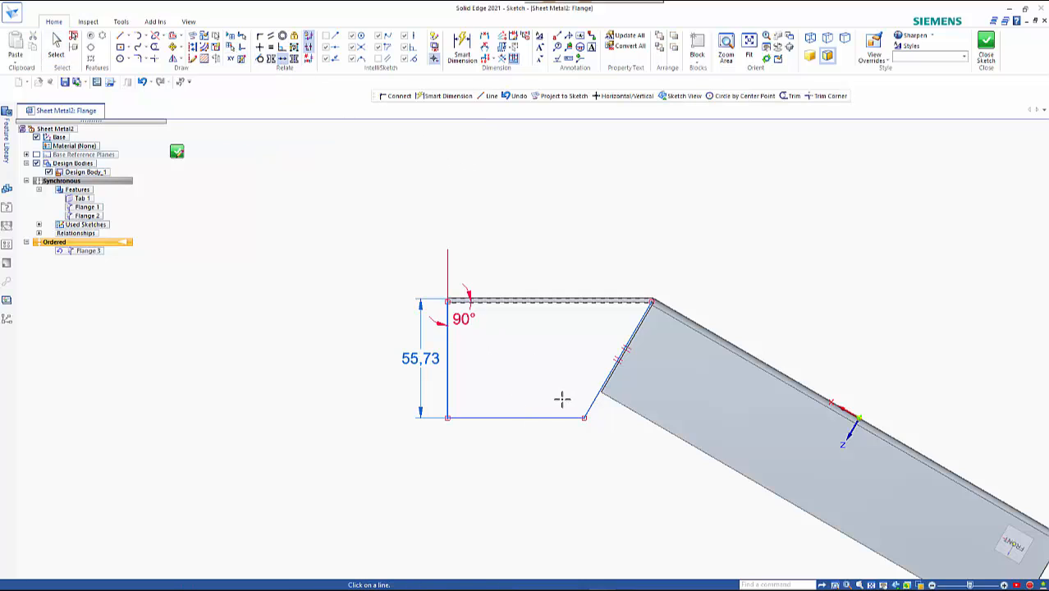
Step: Draw a line in the flange profile sketch to shape the corner piece
click(518, 420)
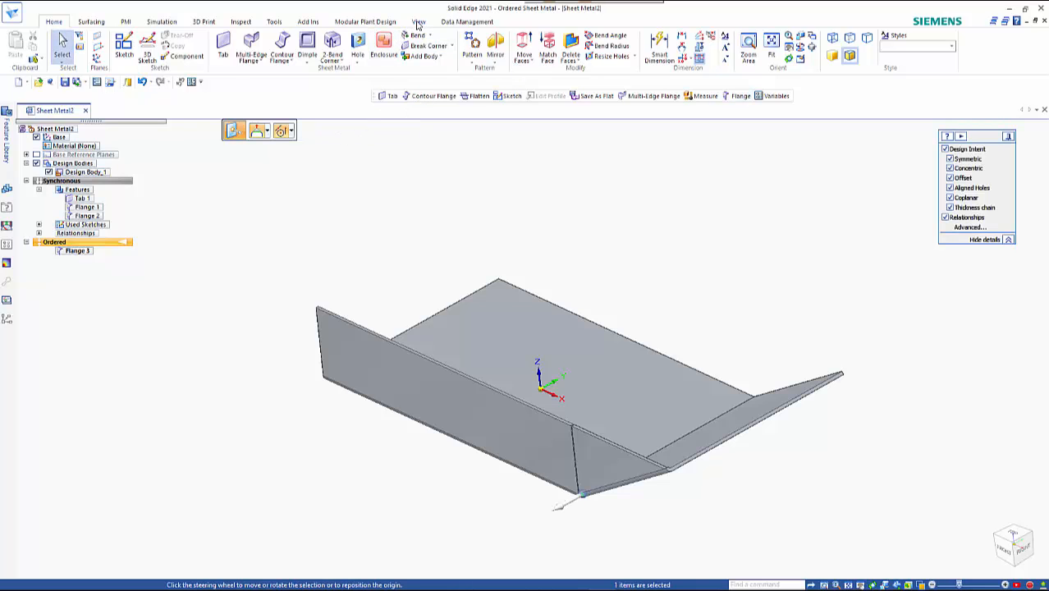
Step: Review the finished corner flange, switching through the View and Tools commands
click(417, 23)
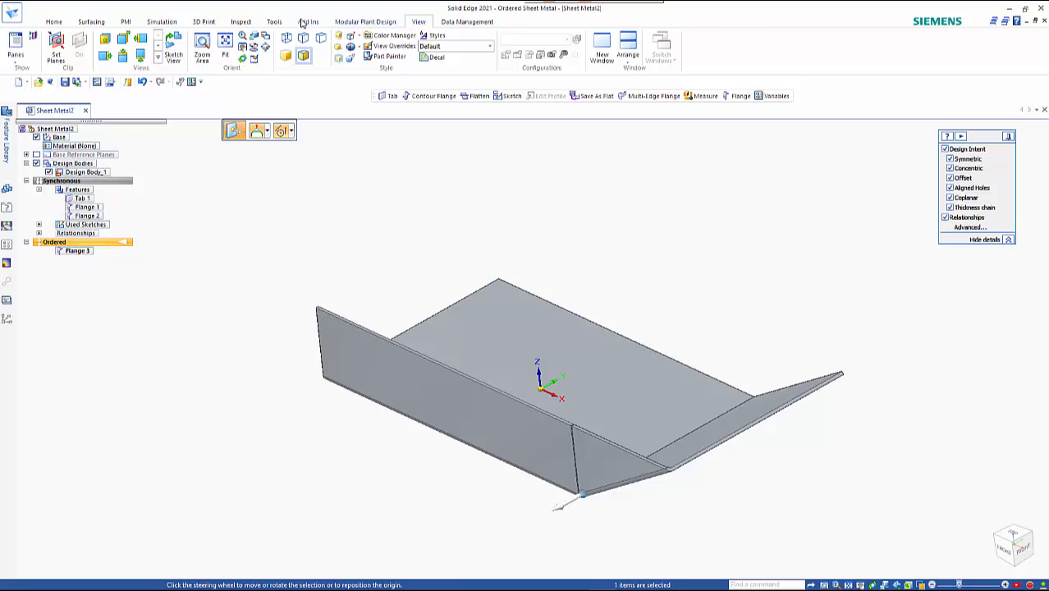
click(270, 23)
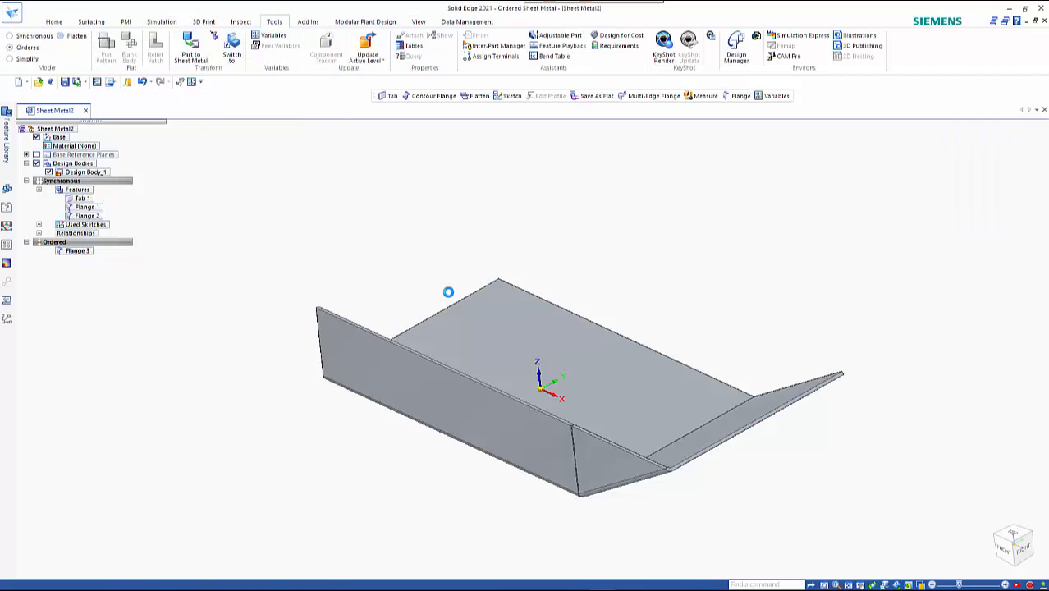